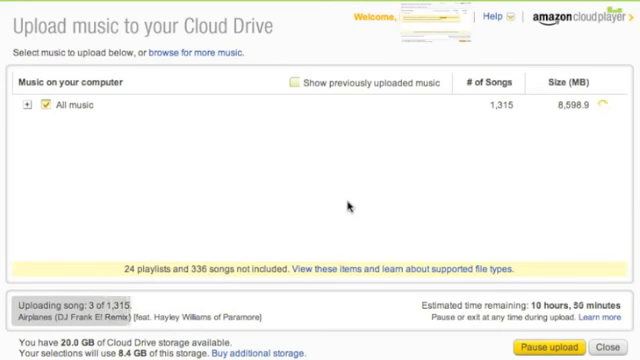
mouse_move(182, 40)
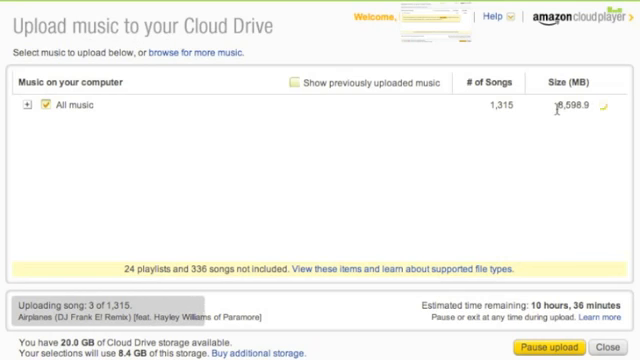
mouse_move(400, 168)
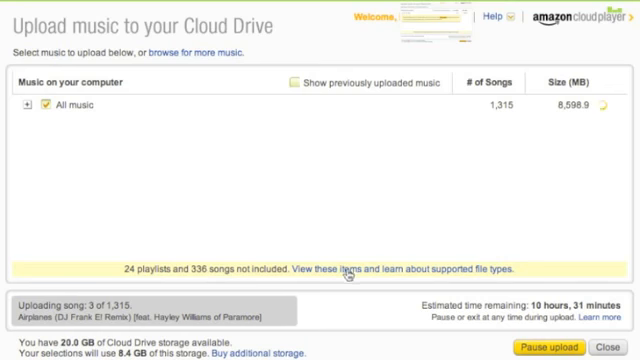
Expand 'All music' and review the listed playlists and albums queued for upload.
left_click(28, 104)
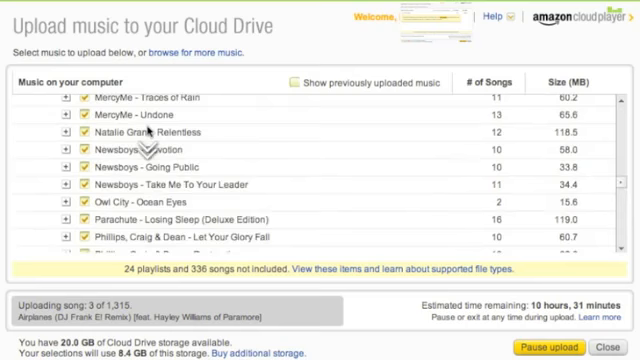
scroll("down", 3)
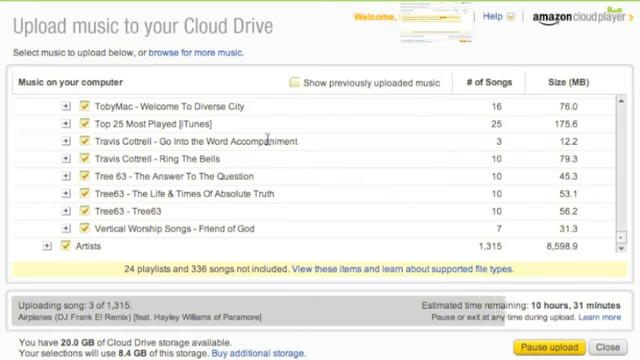
scroll("up", 3)
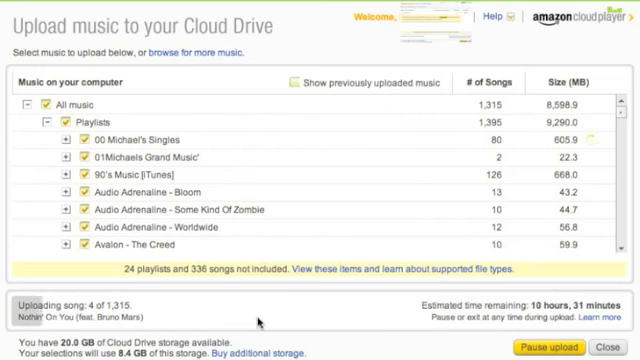
mouse_move(334, 162)
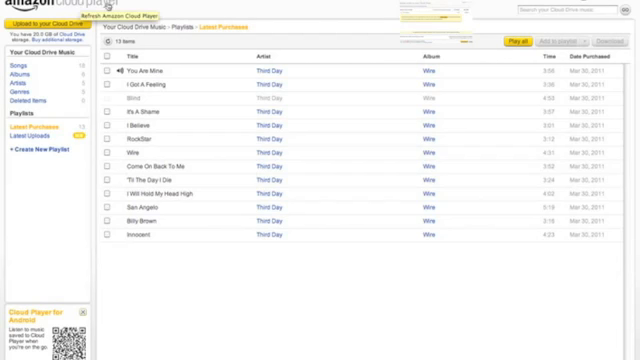
mouse_move(250, 24)
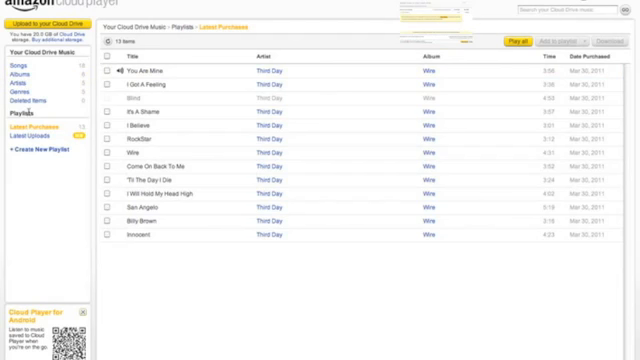
Start Third Day's album 'Mine' from the Latest Purchases playlist in the web player.
left_click(18, 68)
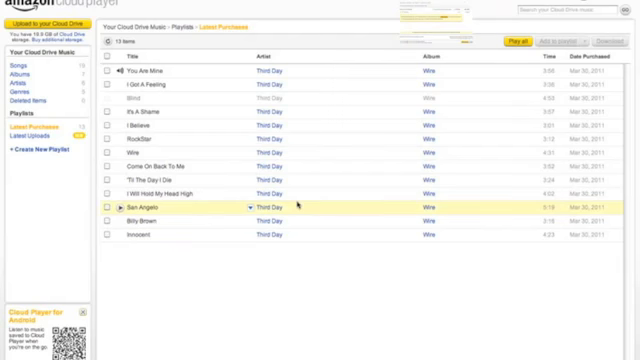
mouse_move(284, 206)
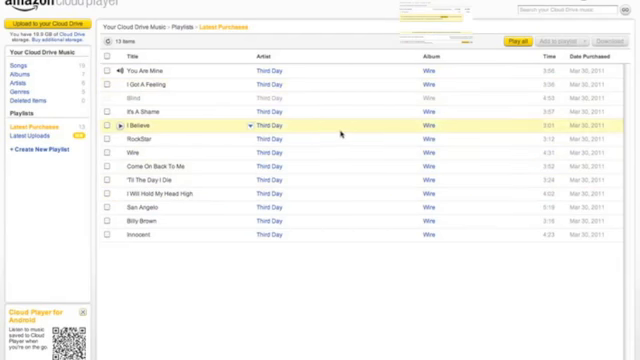
mouse_move(340, 136)
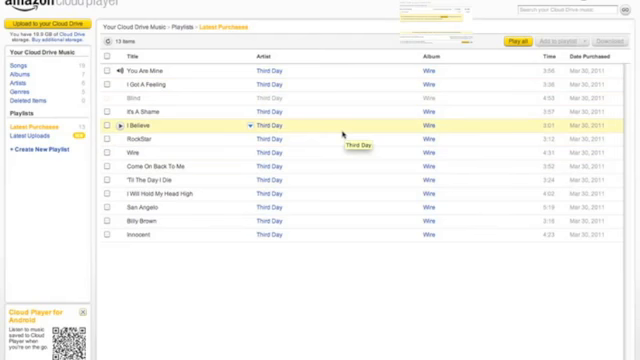